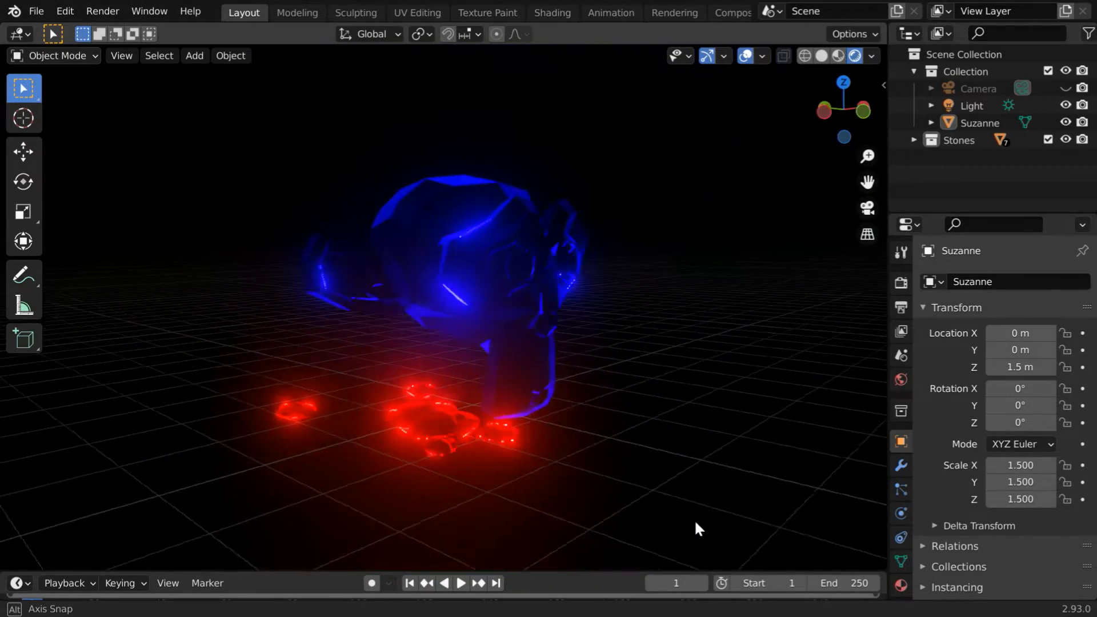
# - Start a new General file to reset to the default cube, camera and light scene
pyautogui.moveTo(696, 528); pyautogui.dragTo(574, 541)
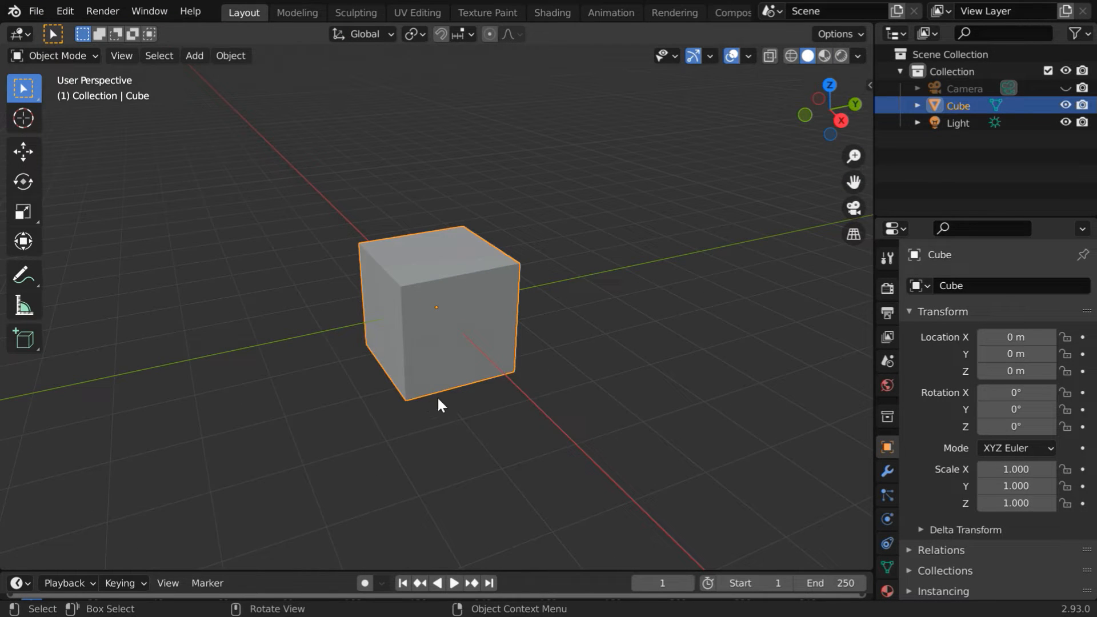
# - Delete the cube, add a Suzanne monkey and raise it 1 m along Z
pyautogui.moveTo(441, 404); pyautogui.dragTo(487, 512)
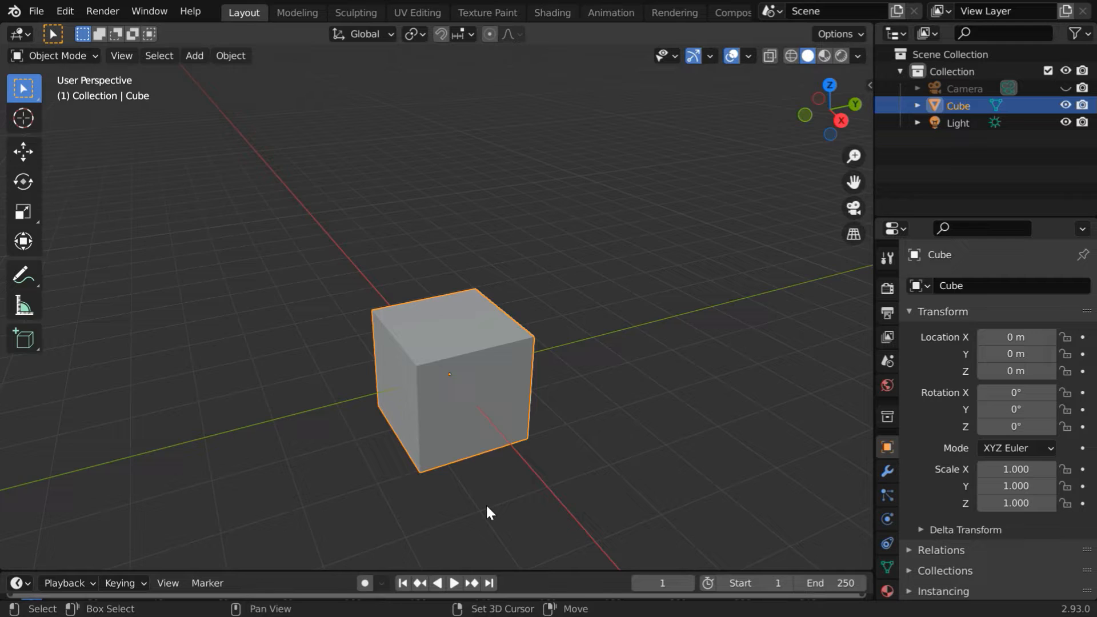
pyautogui.moveTo(487, 512); pyautogui.dragTo(343, 439)
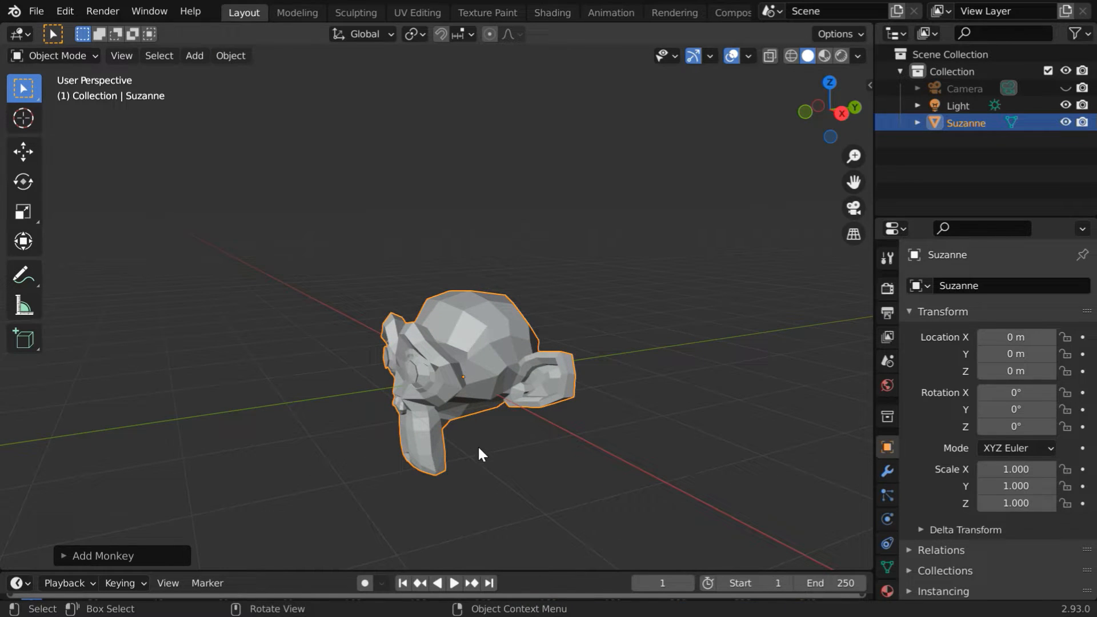
pyautogui.moveTo(480, 385); pyautogui.dragTo(480, 286)
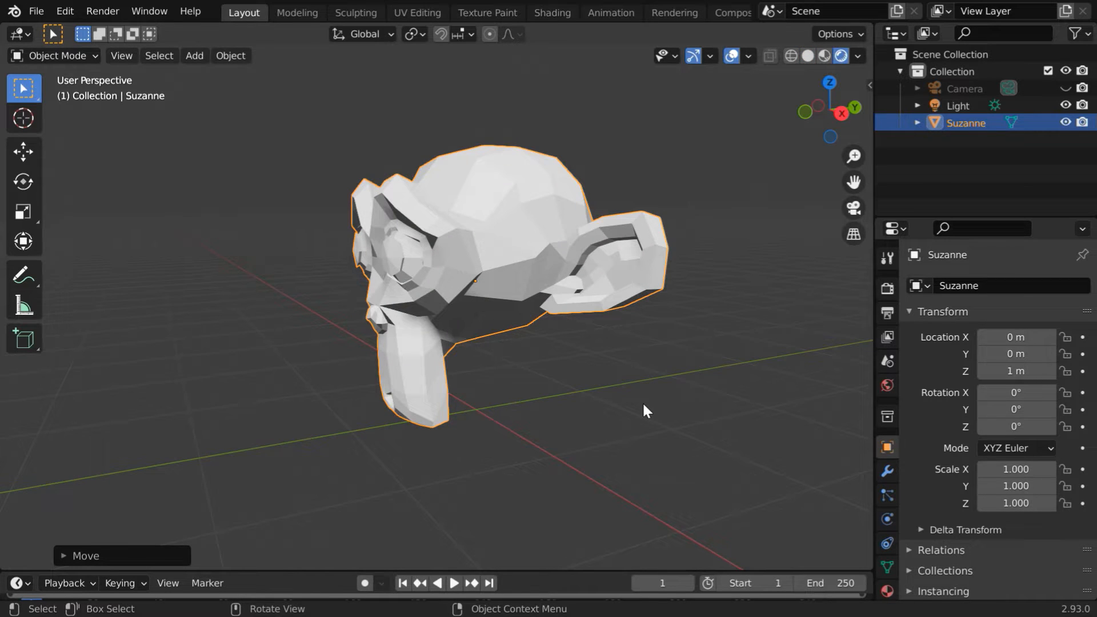
# - Set the world background colour to black in World Properties
pyautogui.click(885, 385)
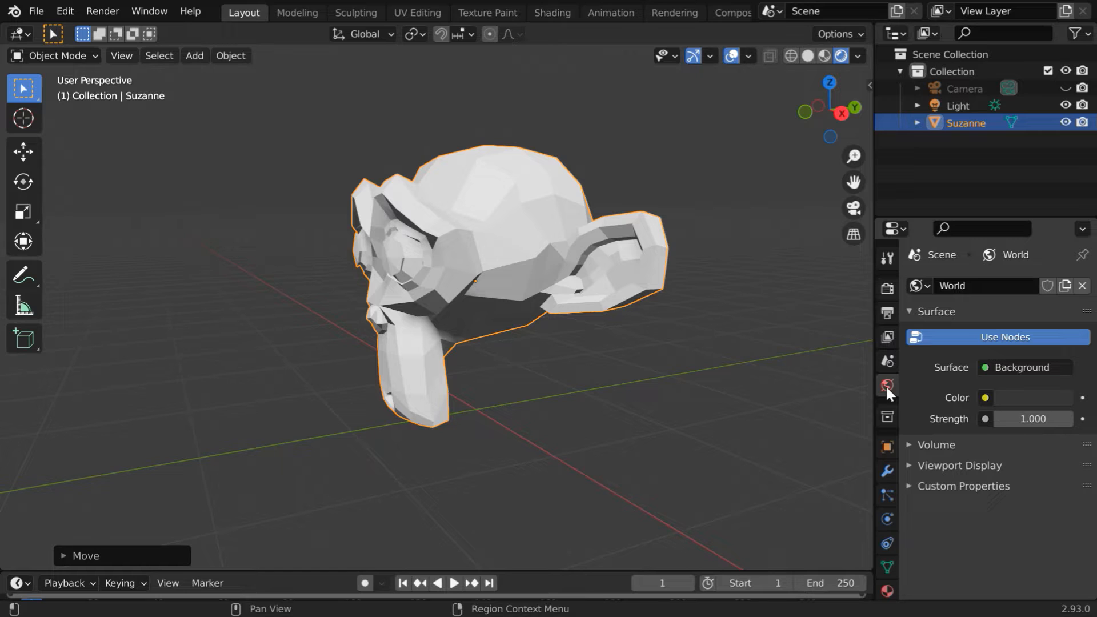
pyautogui.click(984, 398)
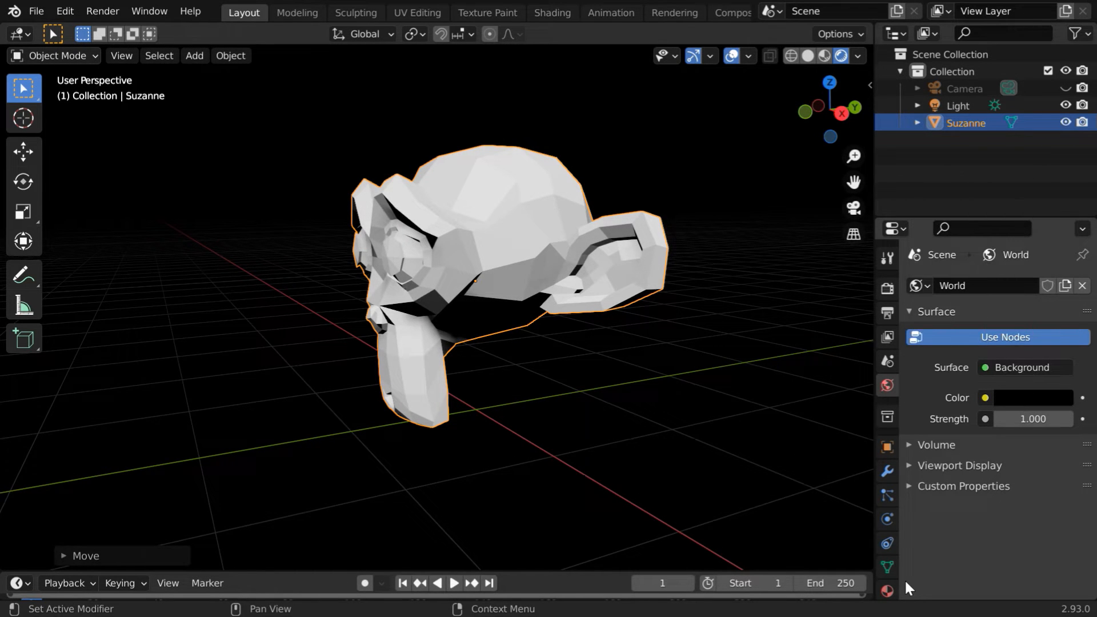
# - Create a new material for Suzanne with an Emission surface shader in blue
pyautogui.click(887, 591)
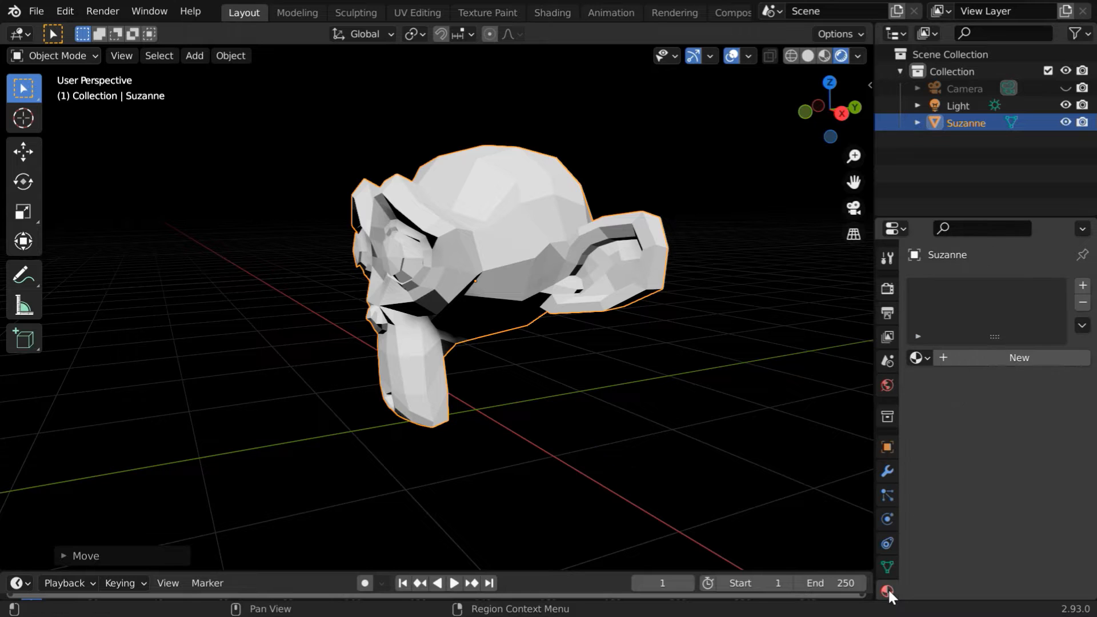
pyautogui.click(1018, 357)
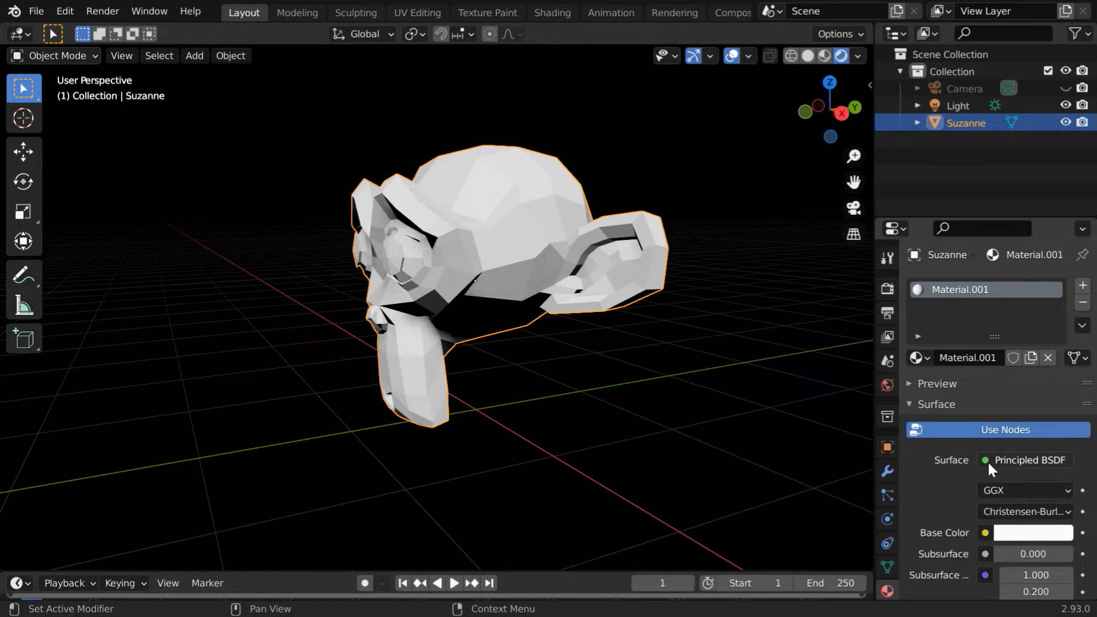
pyautogui.click(1026, 459)
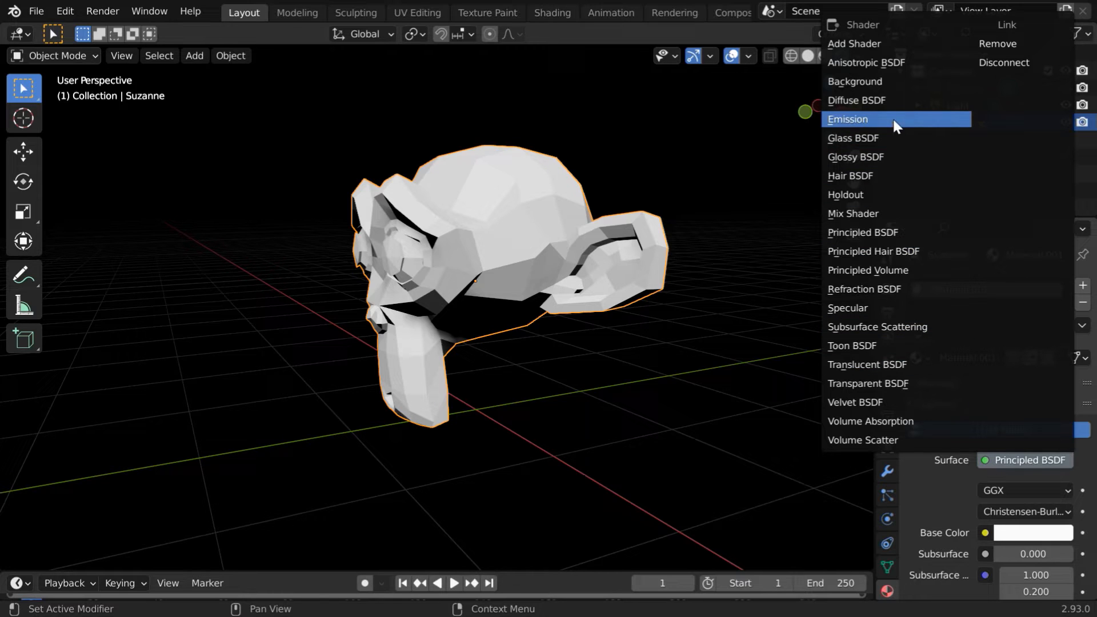
pyautogui.click(847, 117)
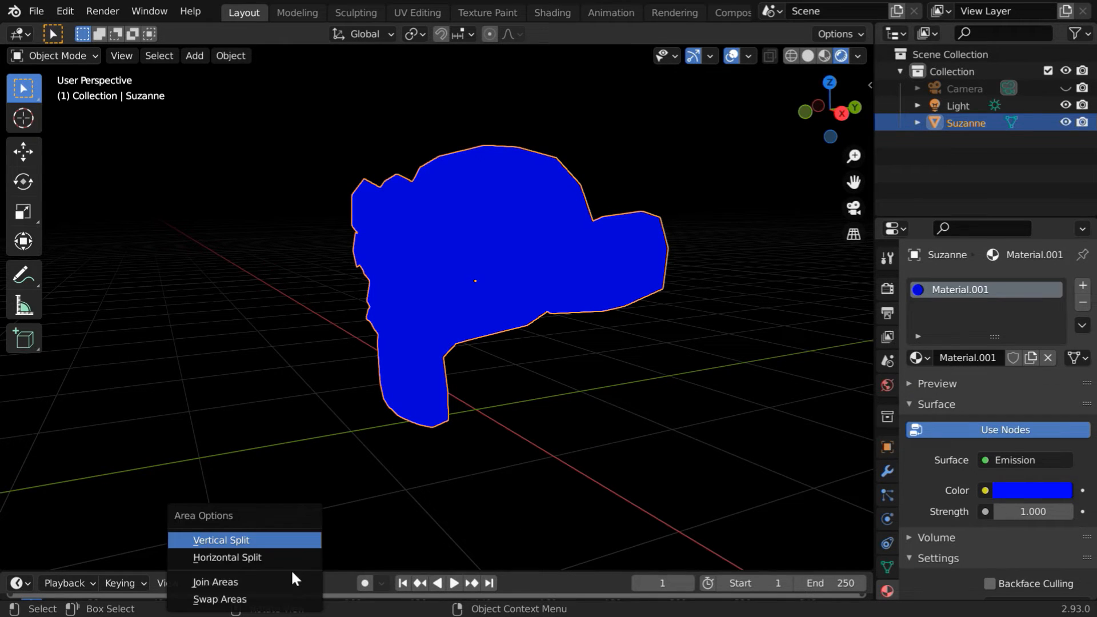
# - Split the area vertically and make the left half a Shader Editor
pyautogui.click(220, 539)
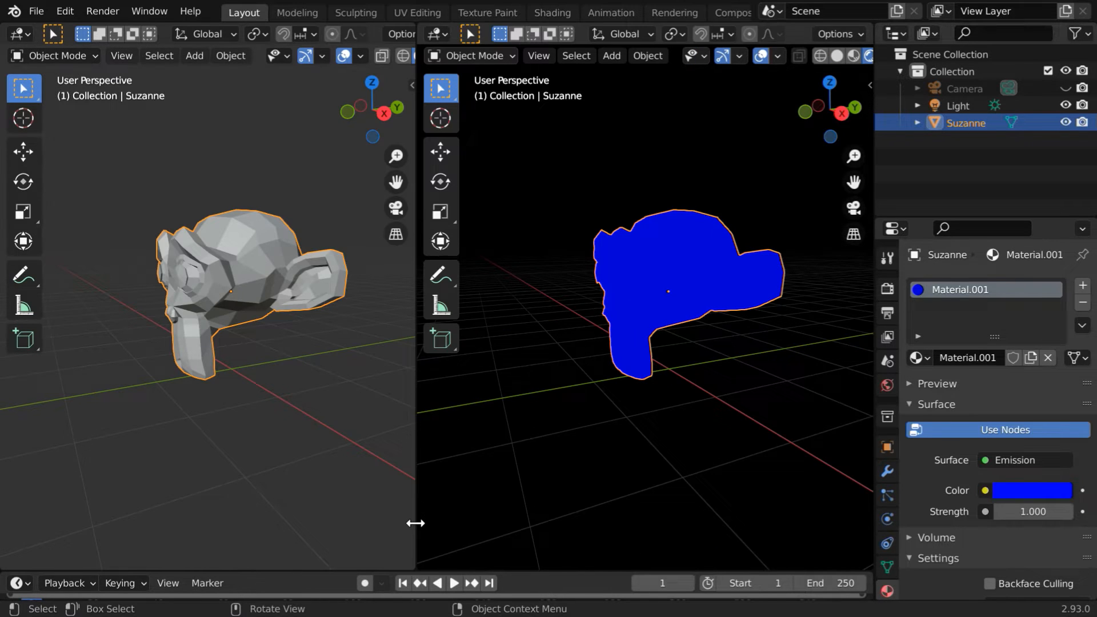
pyautogui.click(17, 33)
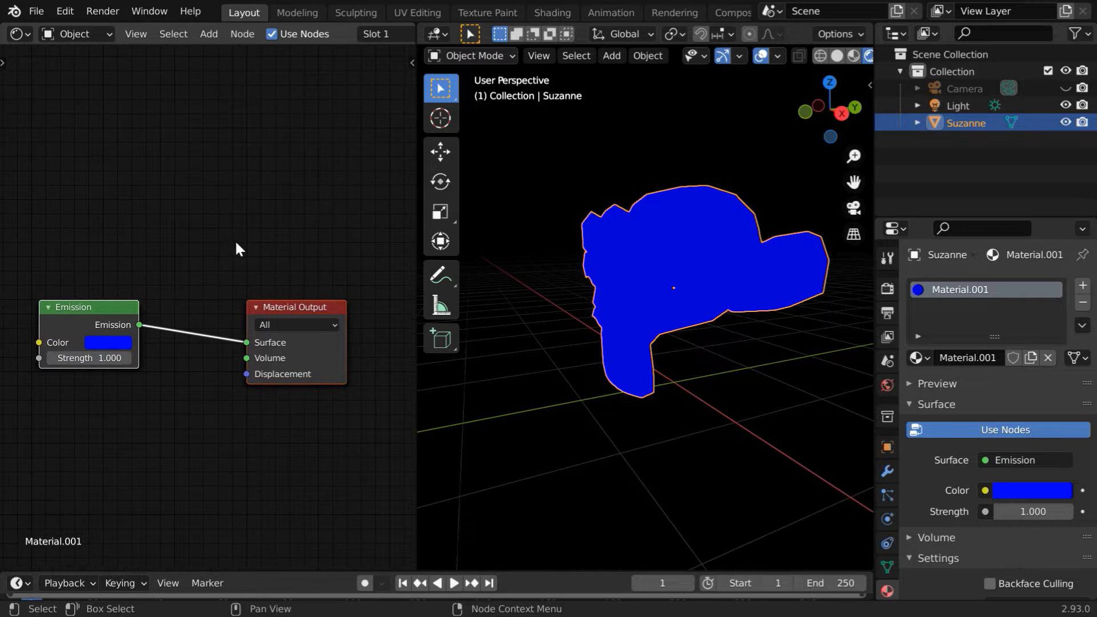
# - Add a Mix Shader before the output with Emission feeding its second shader socket
pyautogui.click(208, 33)
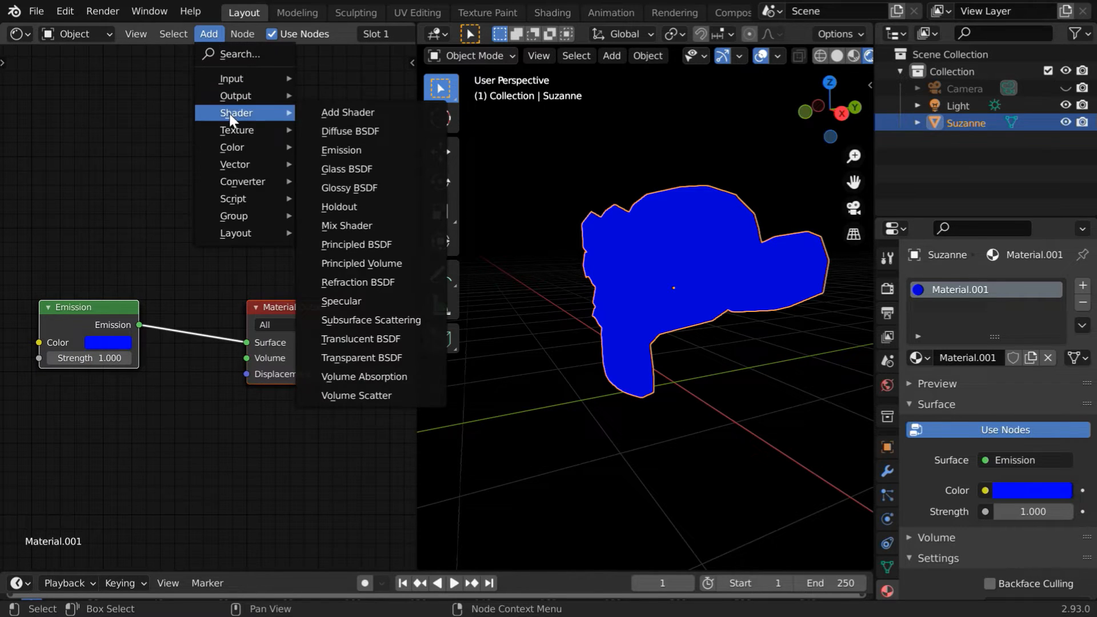
pyautogui.click(346, 225)
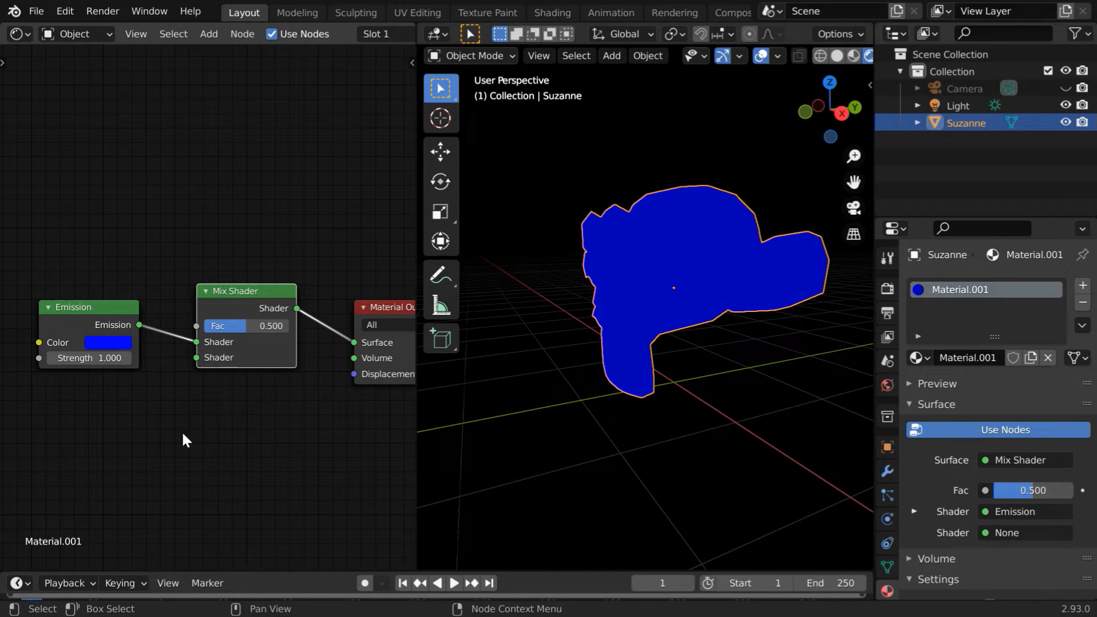
pyautogui.moveTo(198, 349)
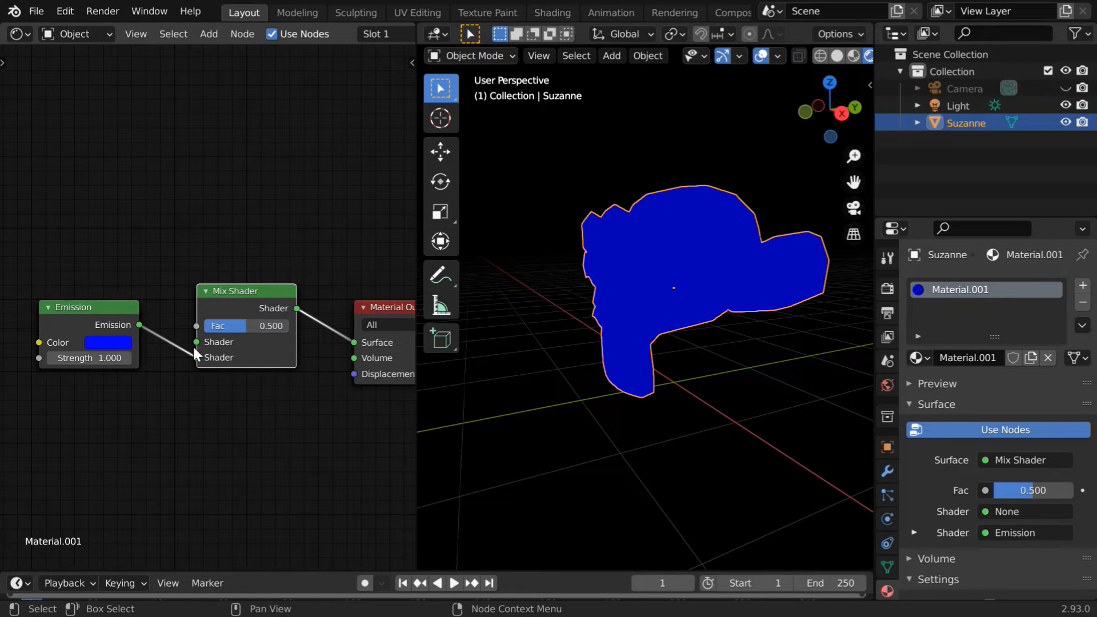
pyautogui.moveTo(72, 306); pyautogui.dragTo(71, 338)
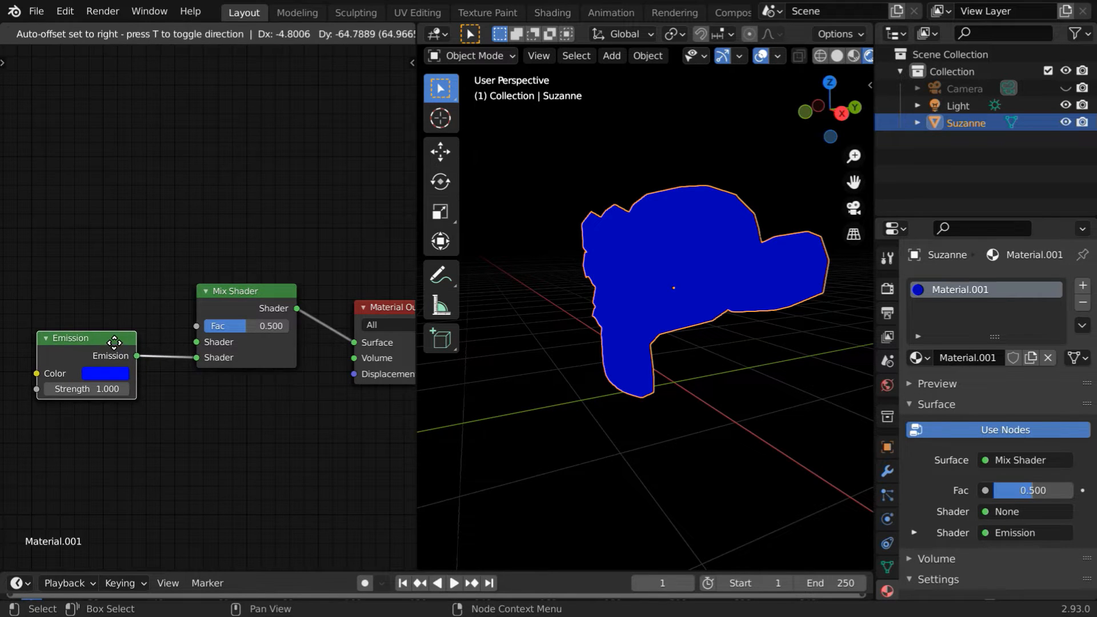
pyautogui.click(209, 33)
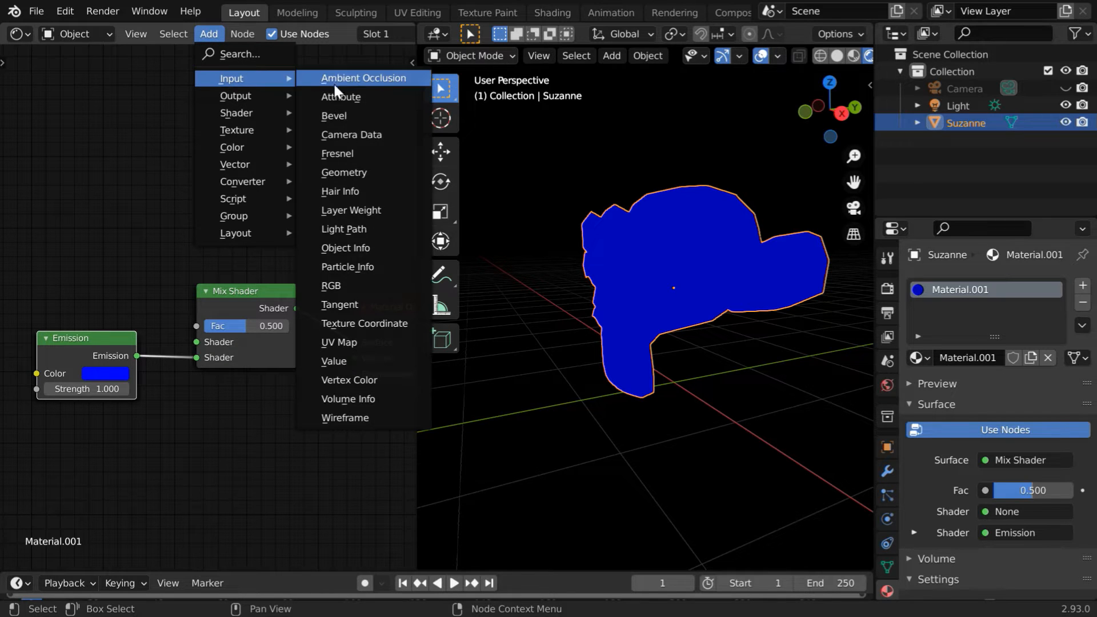
pyautogui.moveTo(350, 157)
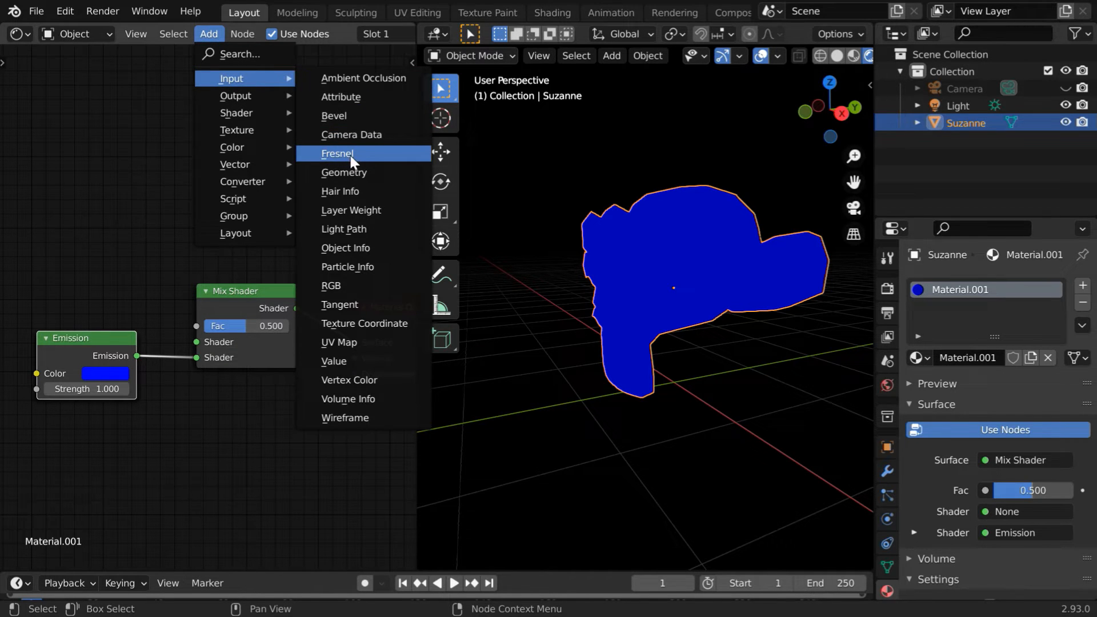
# - Add a Fresnel node into the Mix Shader Fac and raise emission strength to 100
pyautogui.click(338, 153)
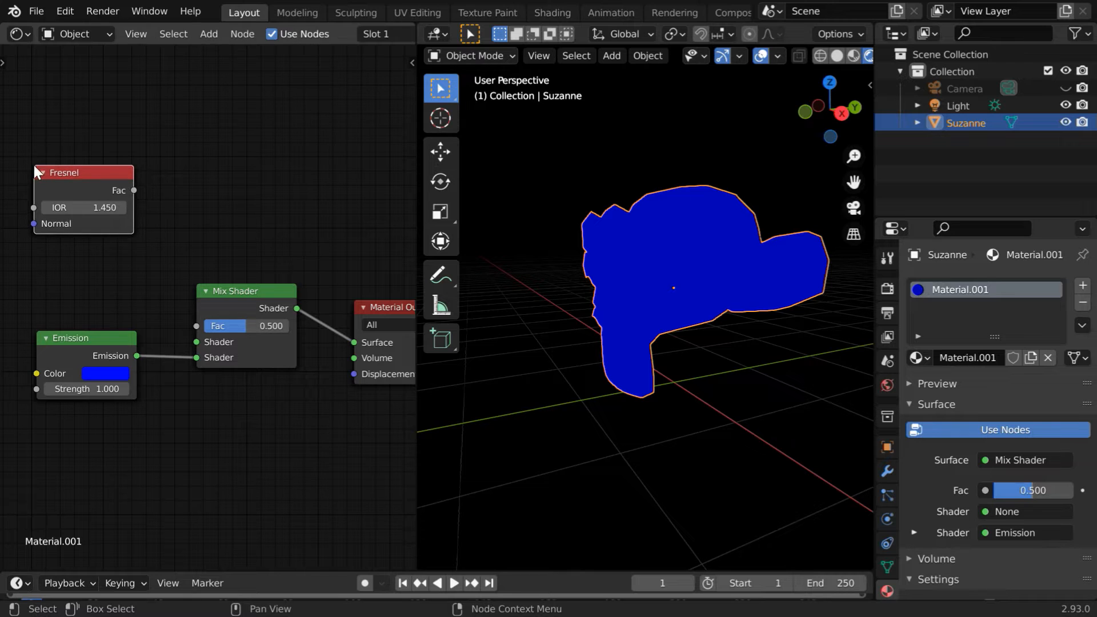
pyautogui.moveTo(133, 191); pyautogui.dragTo(152, 244)
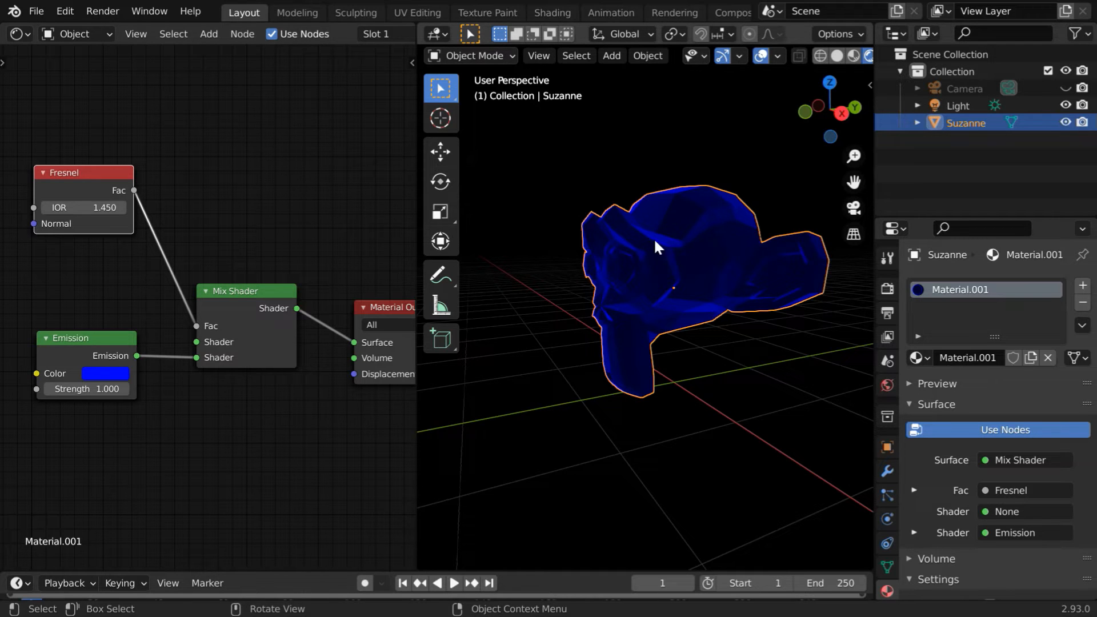
pyautogui.moveTo(656, 247); pyautogui.dragTo(656, 399)
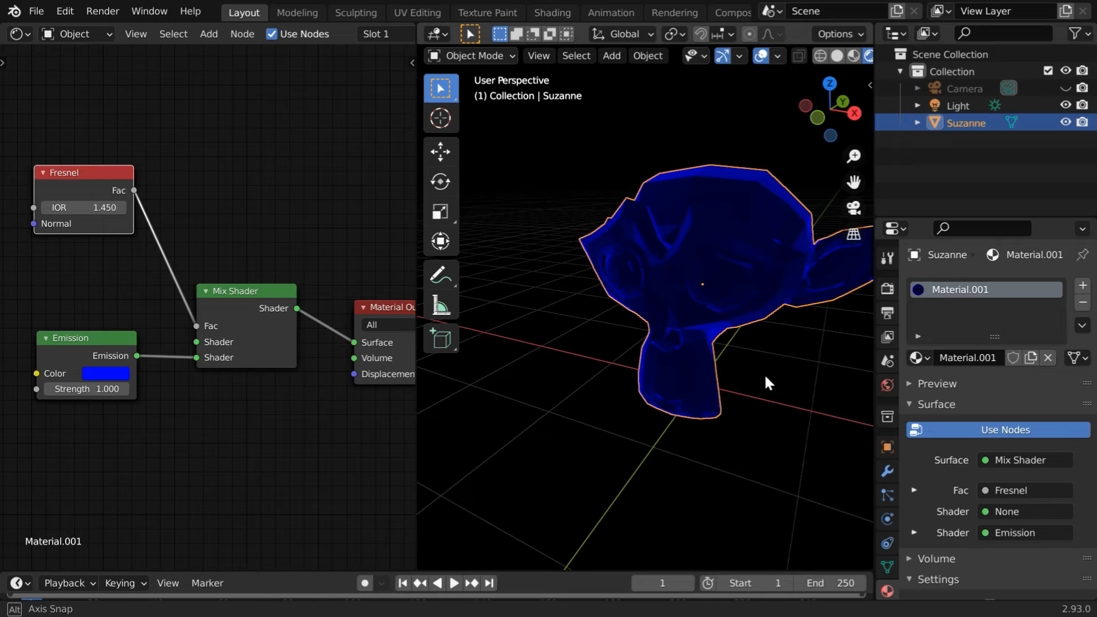
# - Orbit the monkey to check the bright blue glow from other sides
pyautogui.moveTo(768, 382); pyautogui.dragTo(701, 388)
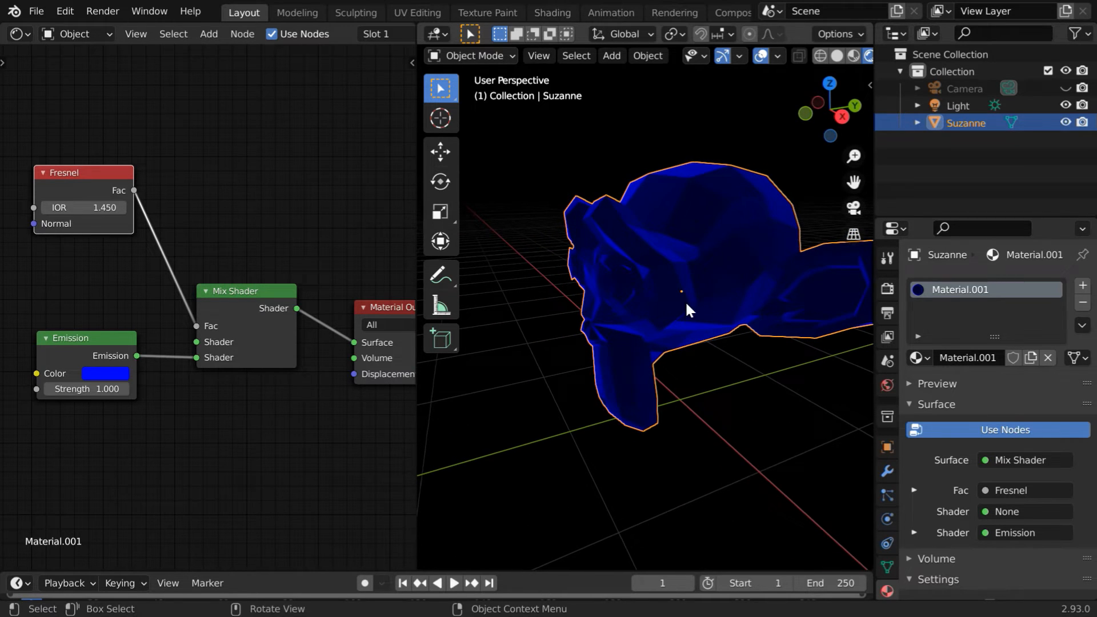
pyautogui.moveTo(688, 310); pyautogui.dragTo(696, 396)
pyautogui.write('100.000')
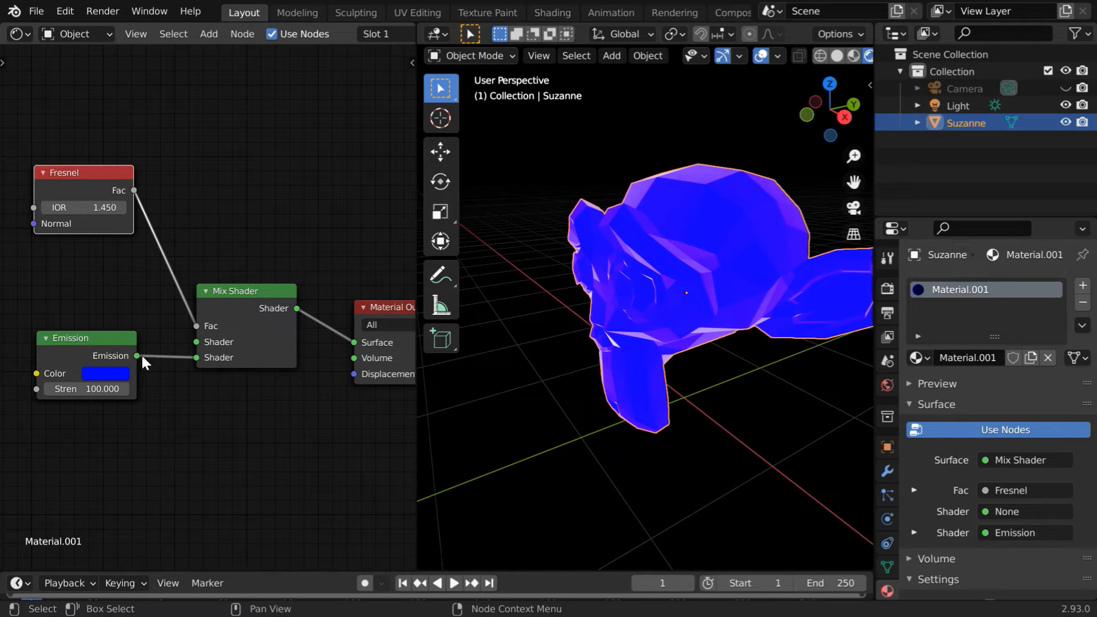
# - Set the Fresnel IOR to 1.010 and orbit to confirm only the edges glow
pyautogui.doubleClick(82, 206)
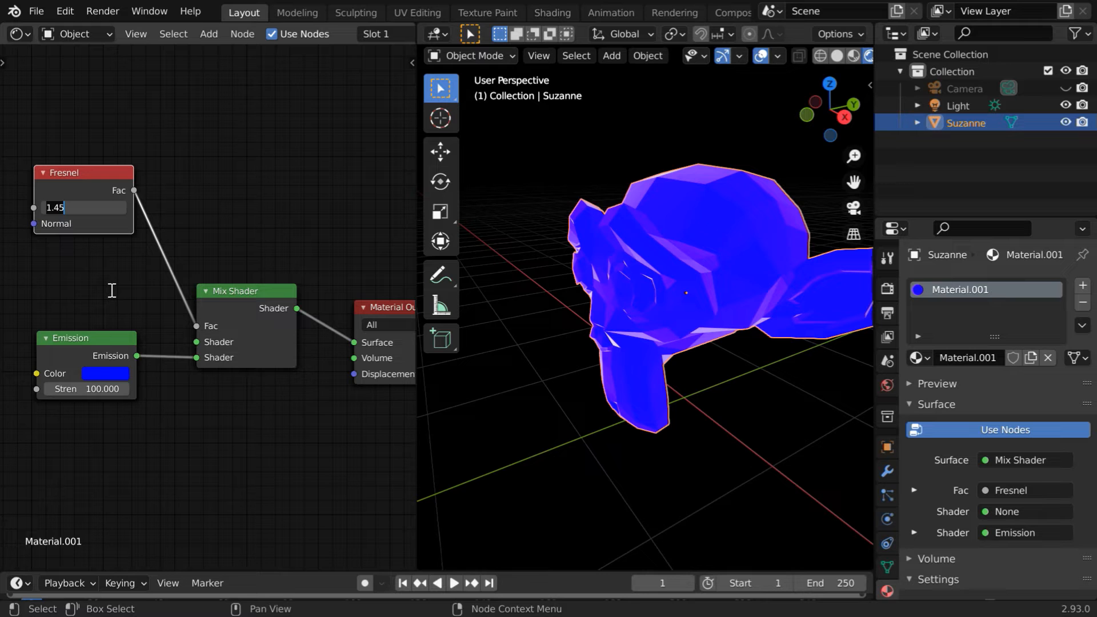
pyautogui.write('1.010')
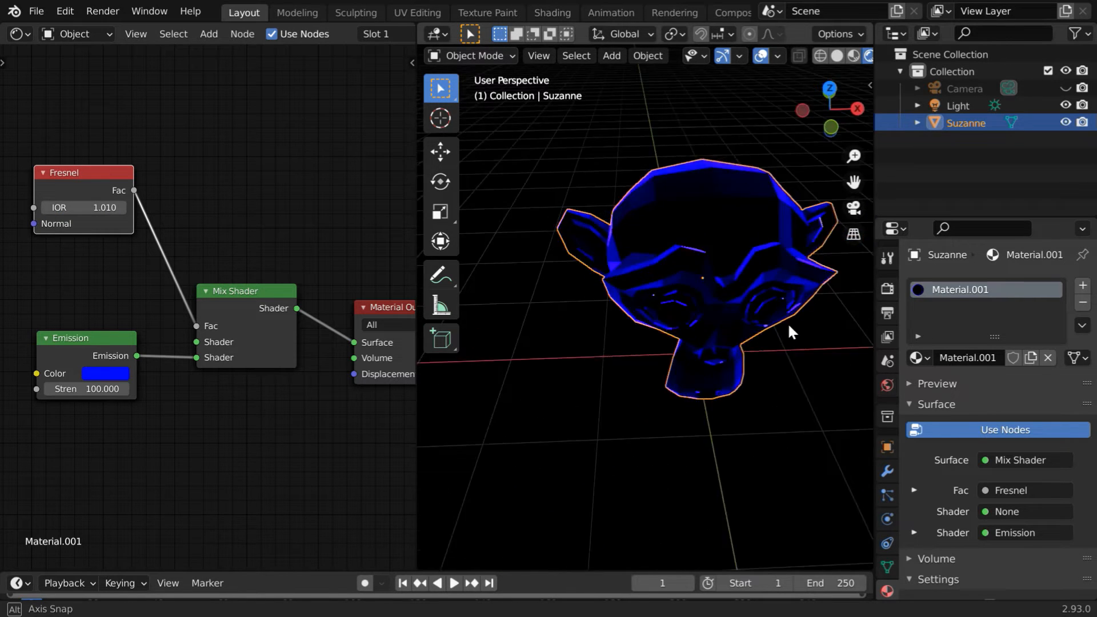
pyautogui.moveTo(790, 332); pyautogui.dragTo(695, 238)
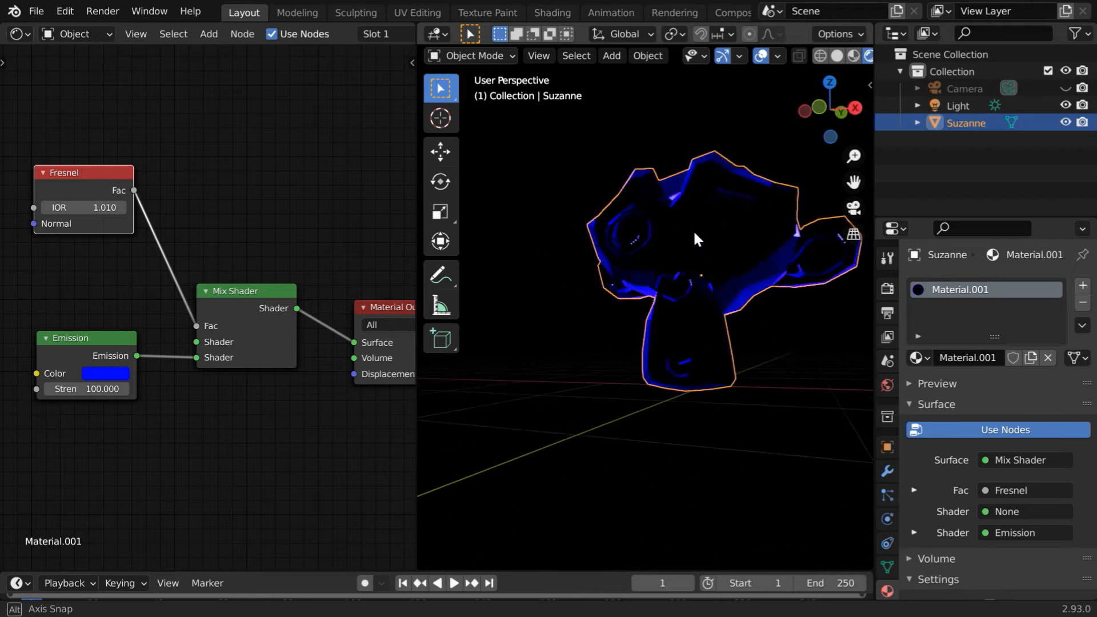
pyautogui.moveTo(696, 240); pyautogui.dragTo(678, 289)
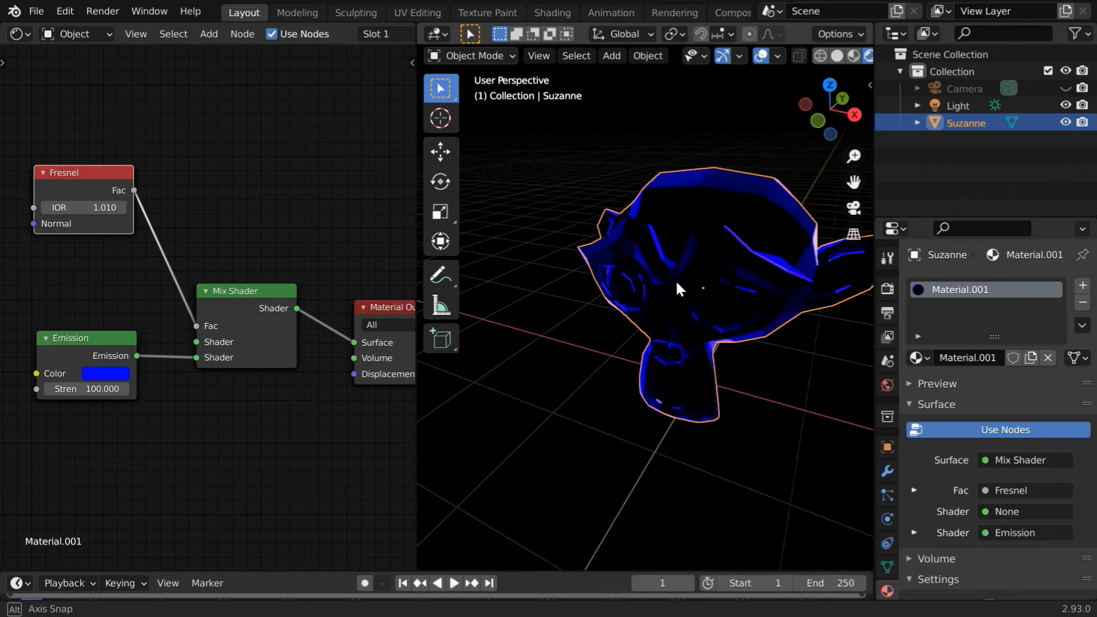
pyautogui.moveTo(679, 289); pyautogui.dragTo(722, 283)
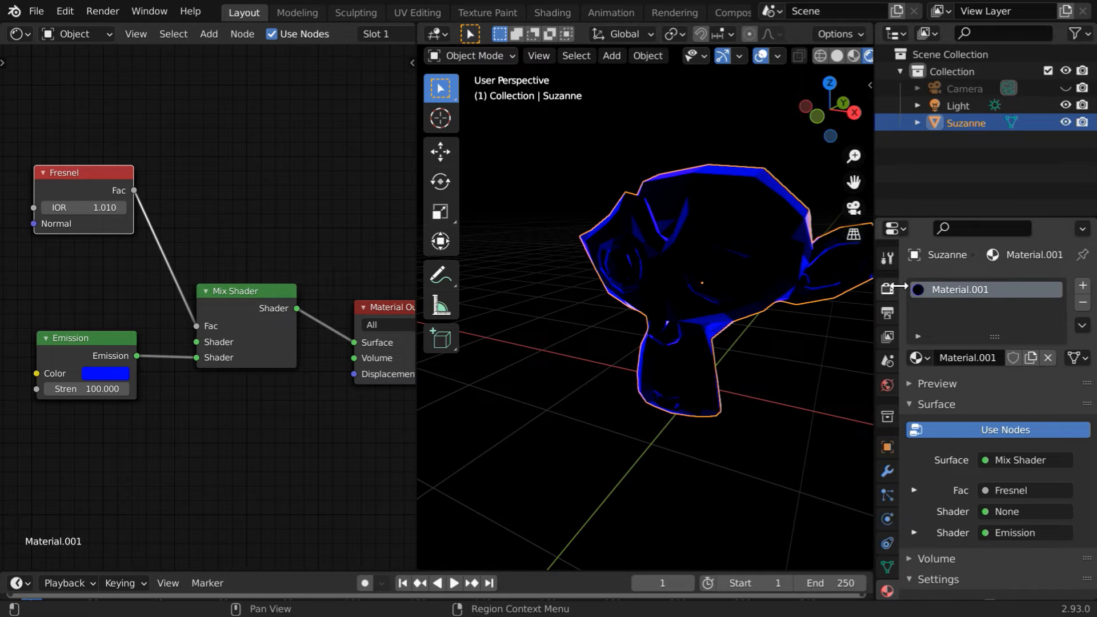
# - Enable Eevee Bloom with threshold 10 and intensity 0.8, checking the halo in the viewport
pyautogui.click(886, 313)
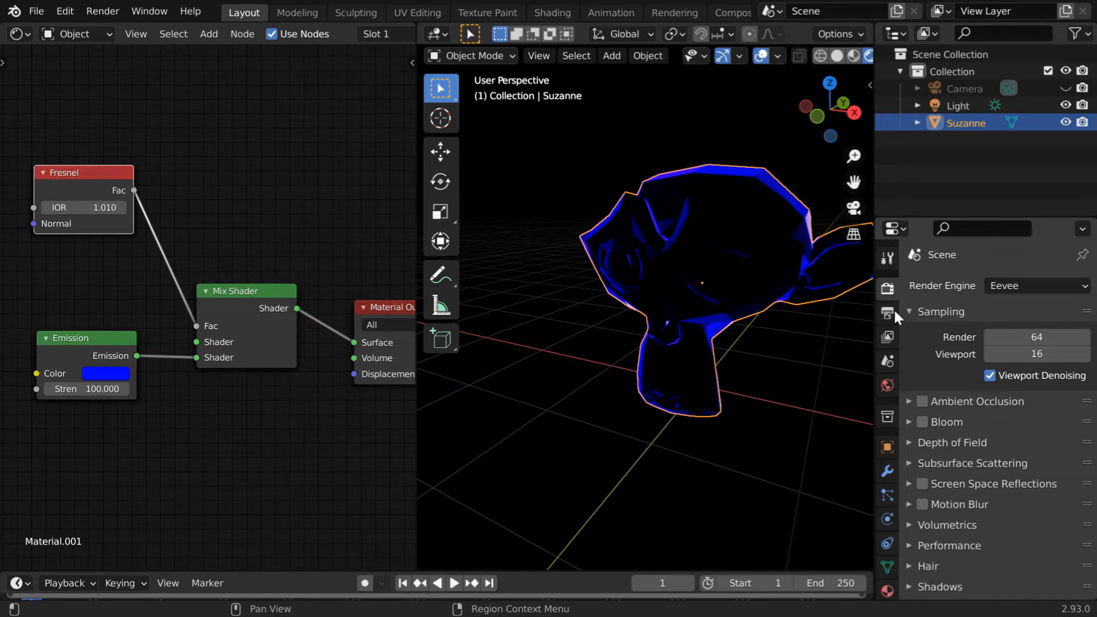
pyautogui.click(924, 422)
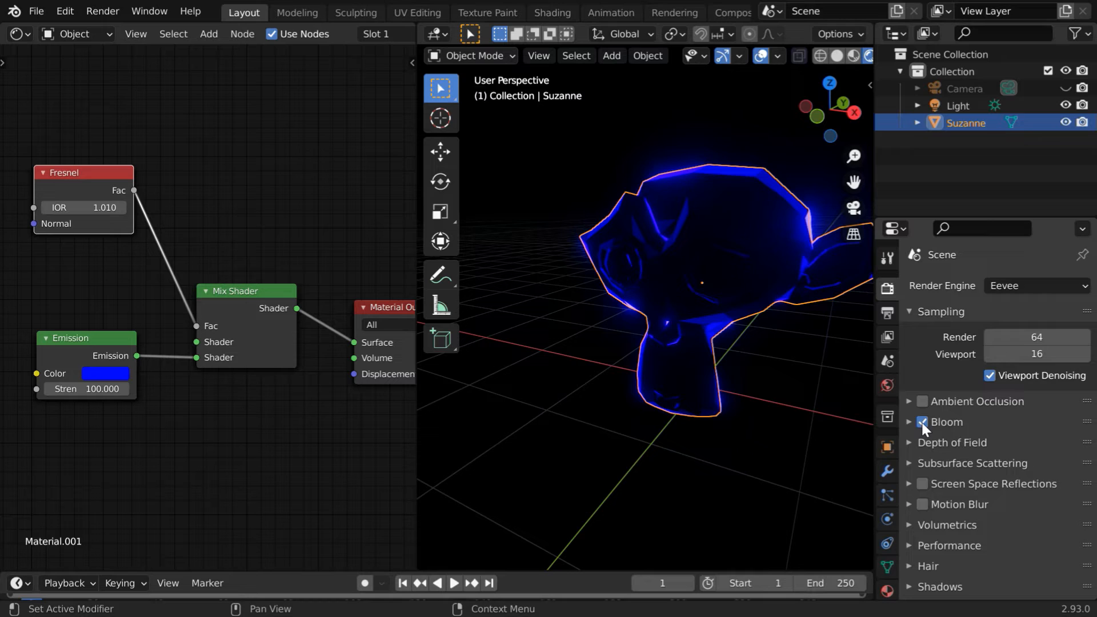
pyautogui.click(908, 422)
pyautogui.write('10')
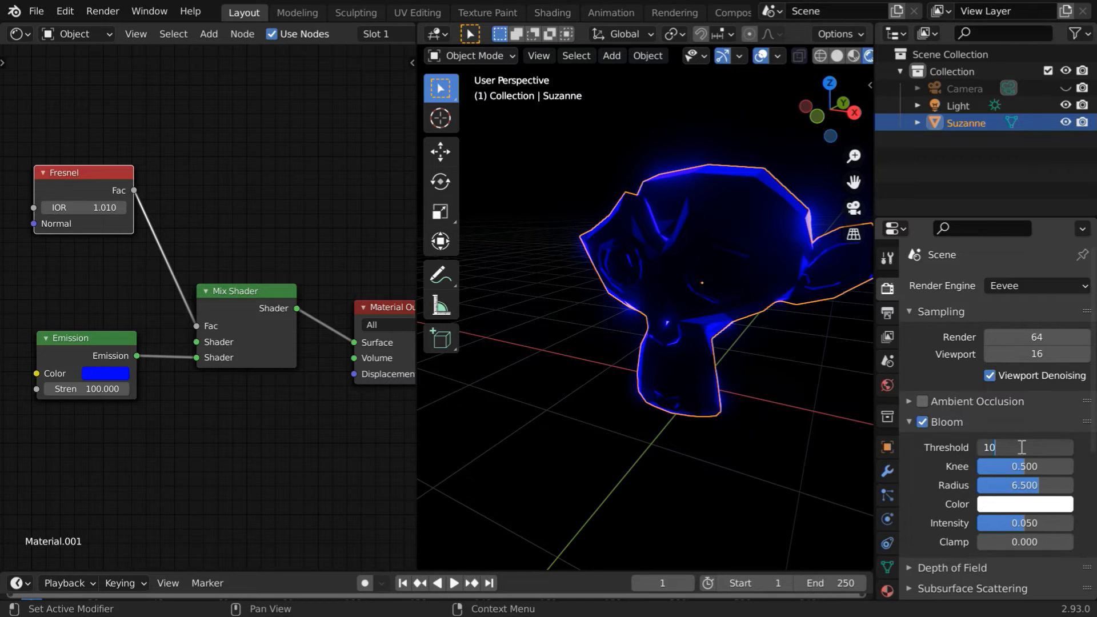
pyautogui.click(1023, 522)
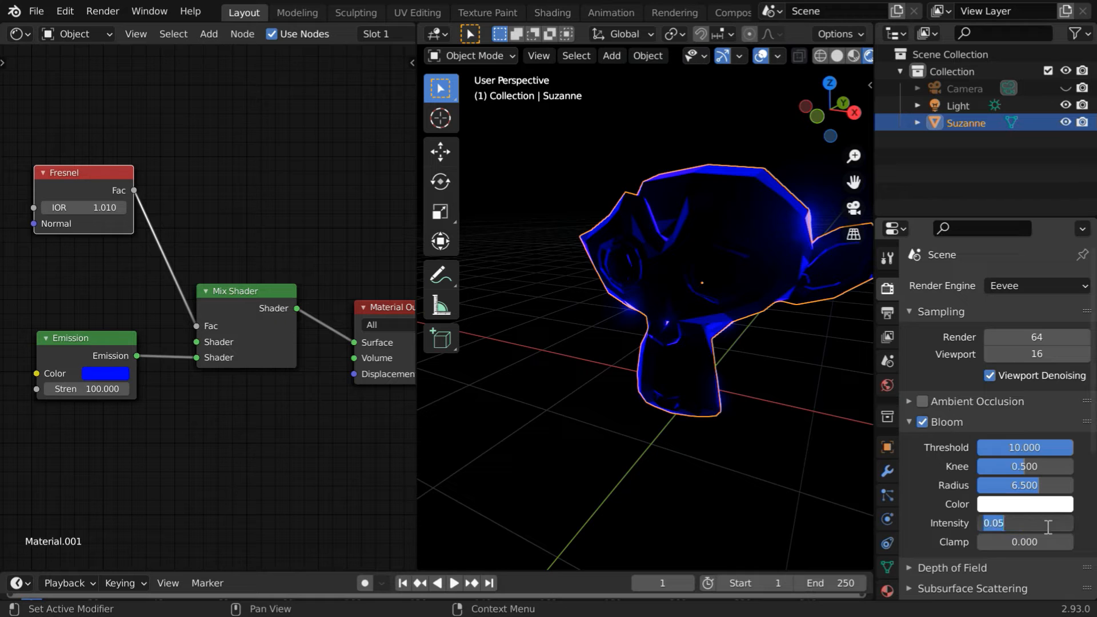
pyautogui.write('.8')
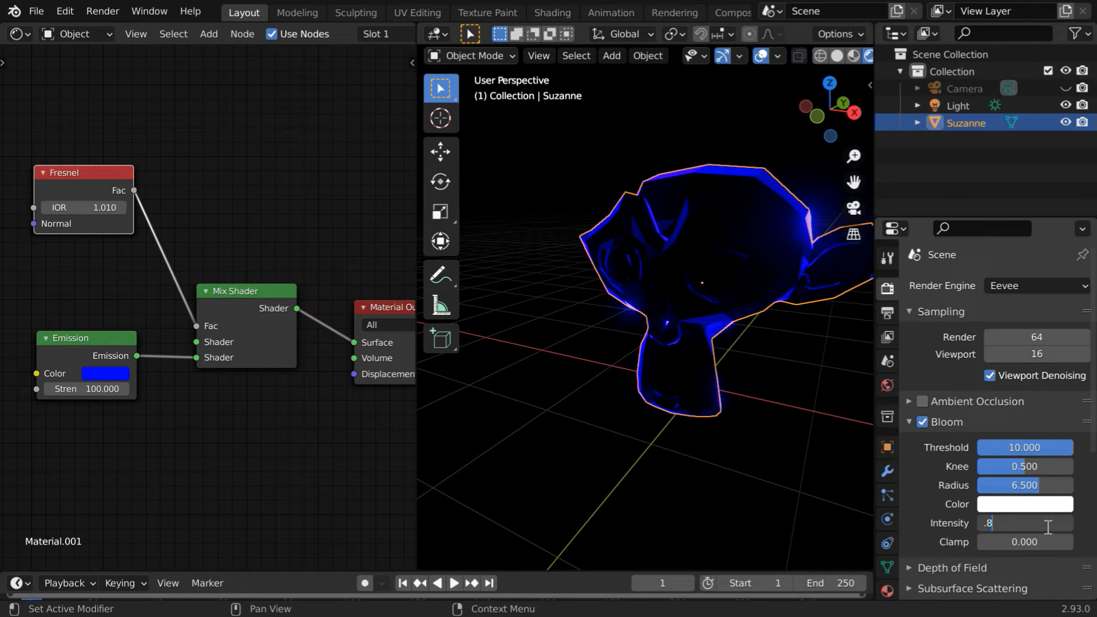
pyautogui.press('Return')
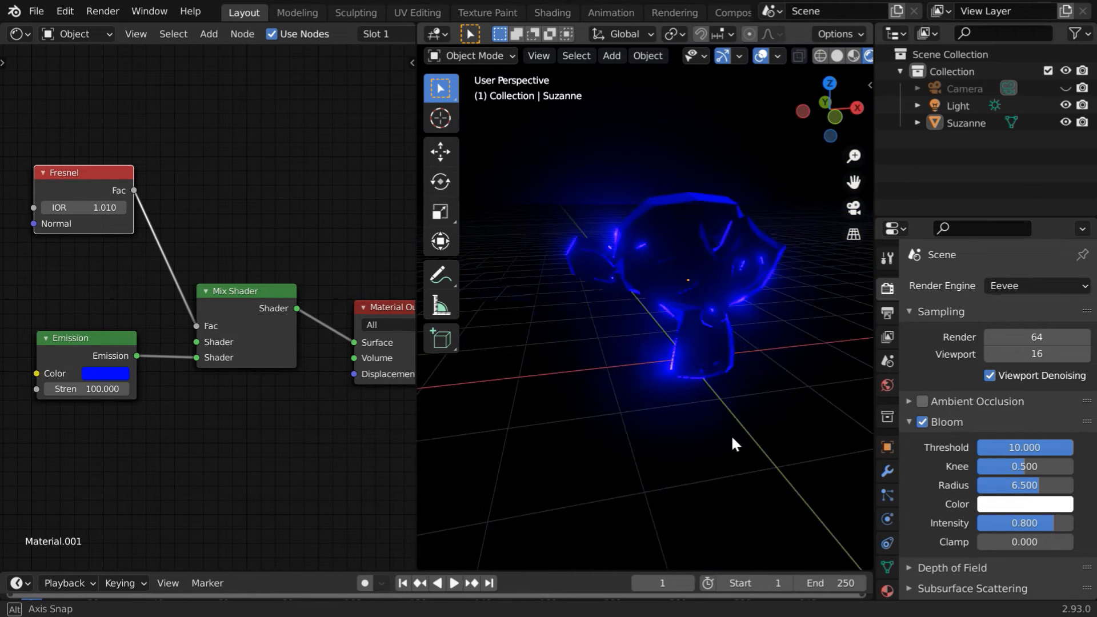
pyautogui.moveTo(735, 444); pyautogui.dragTo(478, 431)
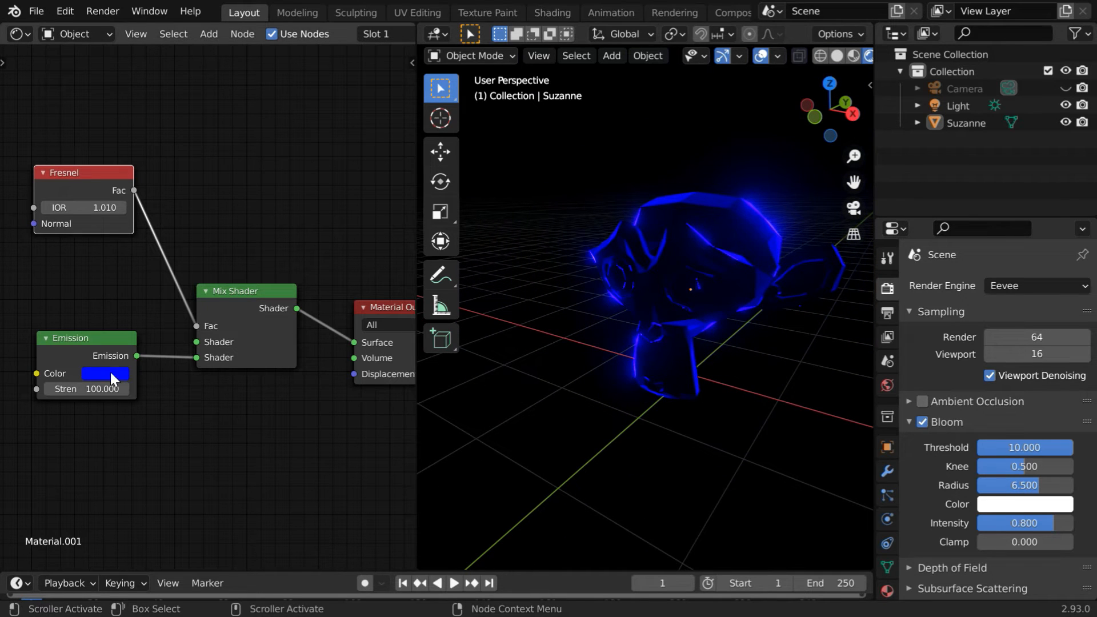
# - Pick a bright green for the Emission node colour
pyautogui.click(105, 372)
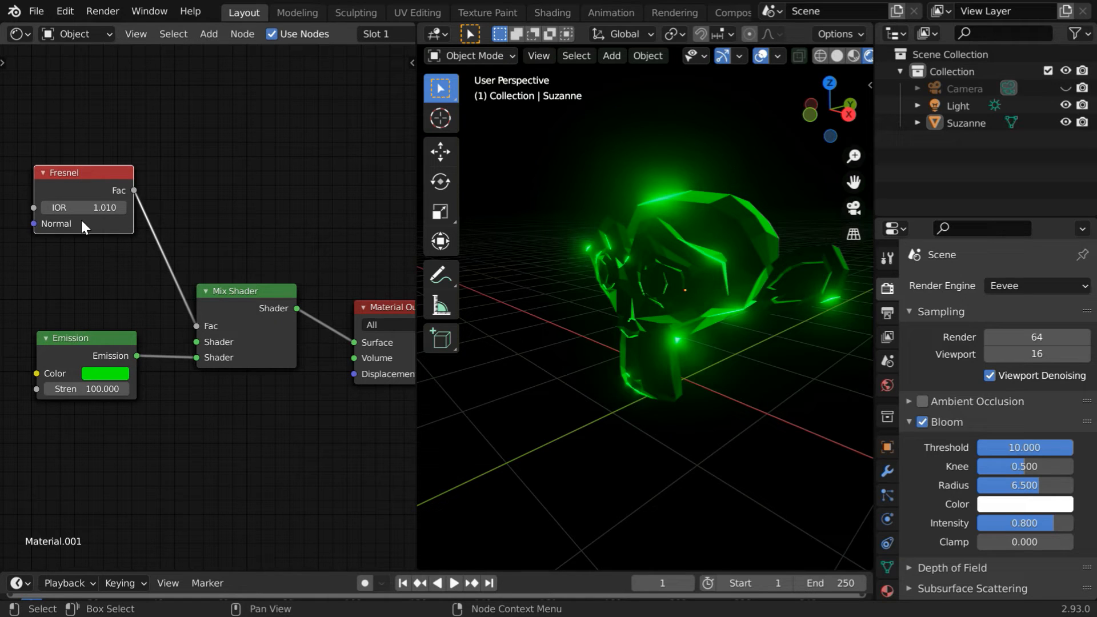
pyautogui.click(208, 33)
pyautogui.write('.01')
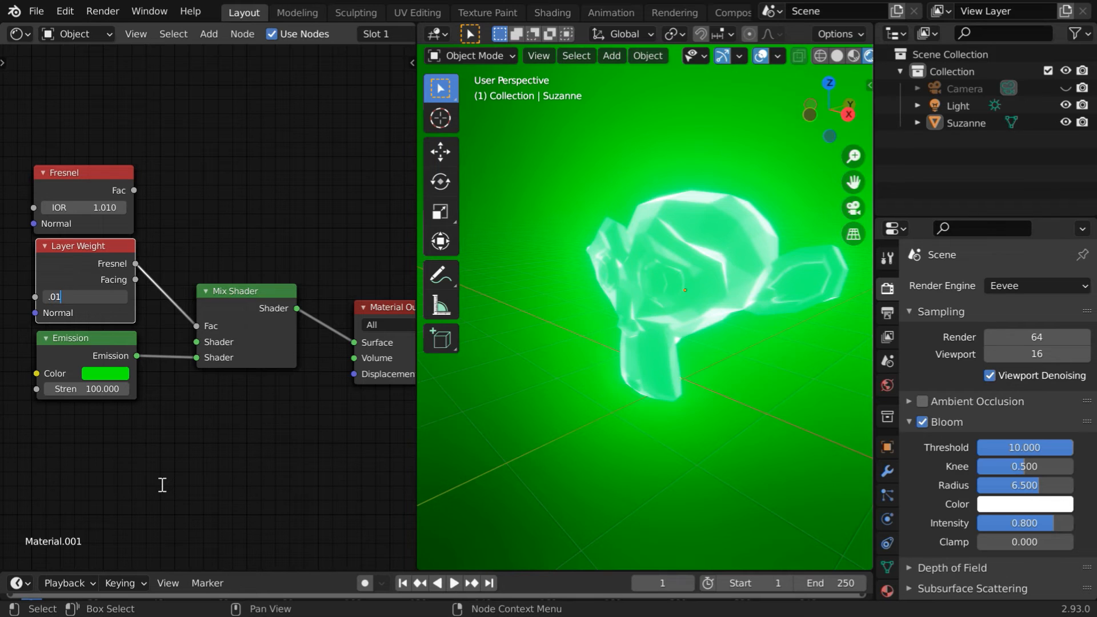
# - Confirm the Layer Weight blend at 0.010 driving the Mix Shader factor
pyautogui.press('Return')
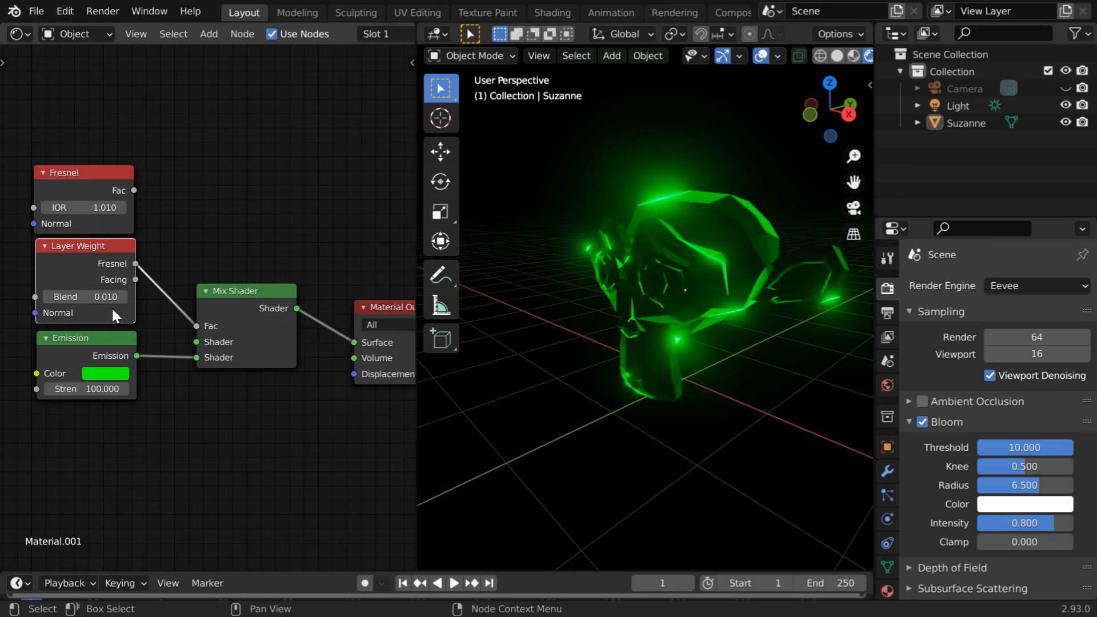
pyautogui.moveTo(182, 313)
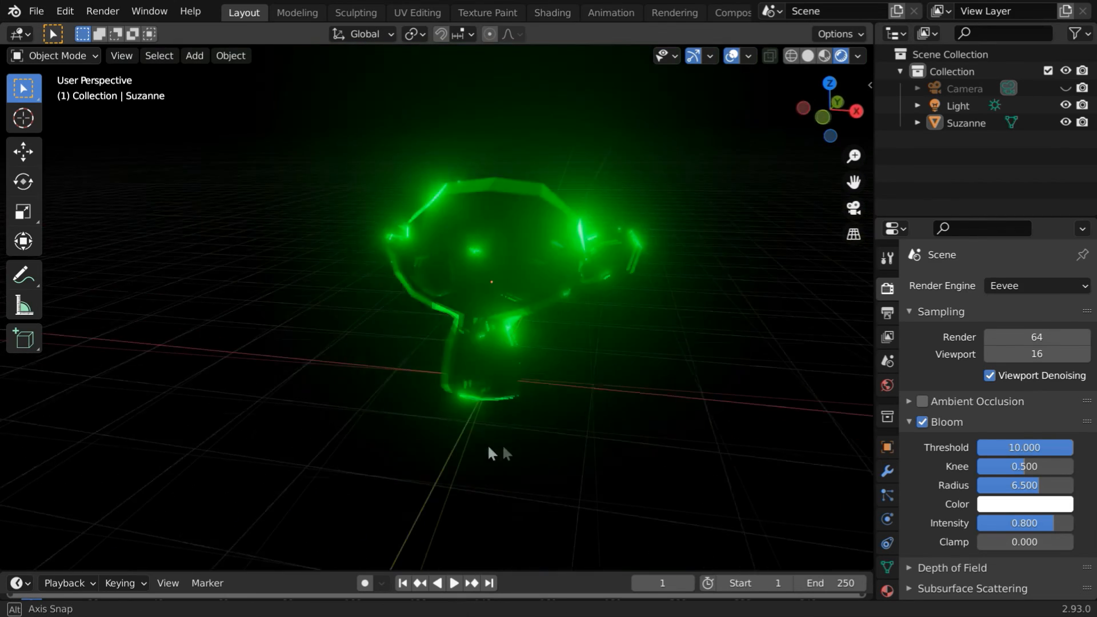
# - Orbit around Suzanne to view the green edge glow from the side
pyautogui.moveTo(490, 454); pyautogui.dragTo(546, 458)
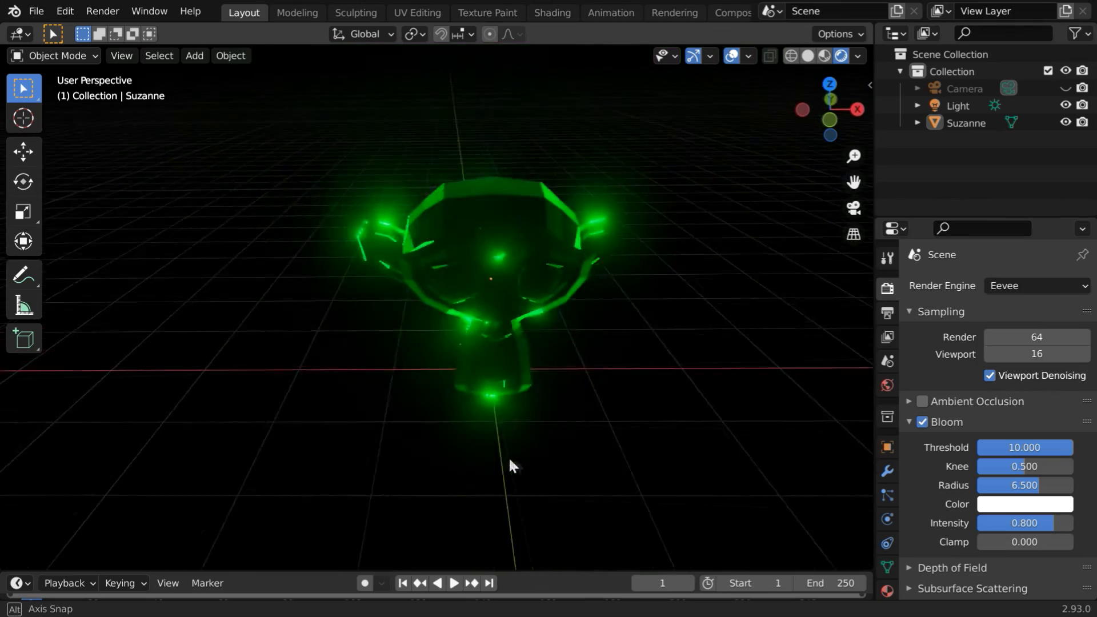
pyautogui.moveTo(511, 465); pyautogui.dragTo(613, 465)
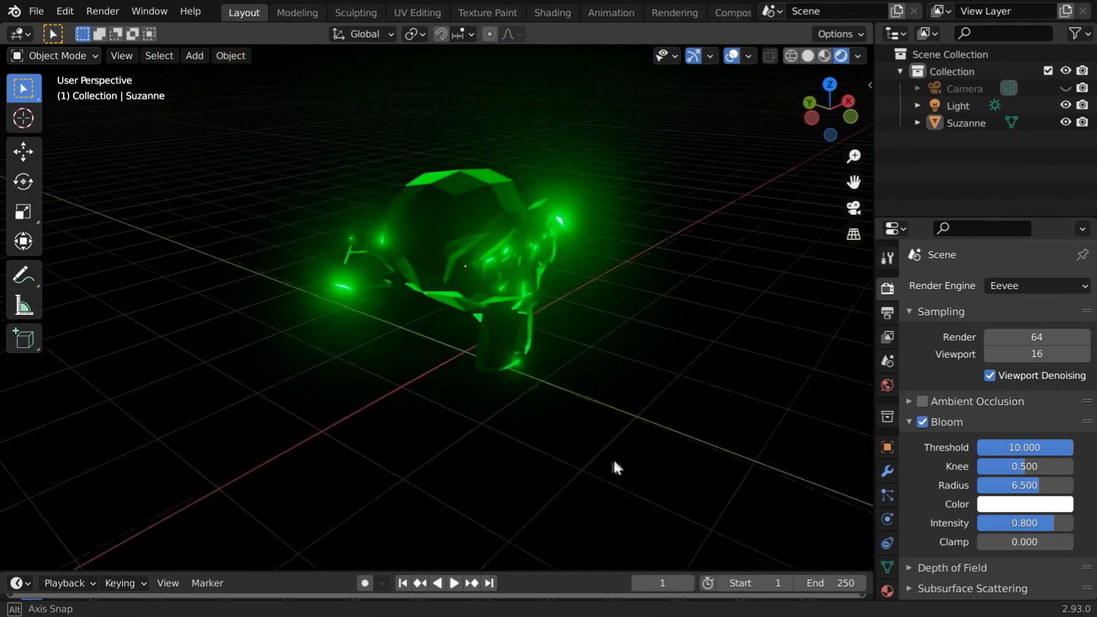